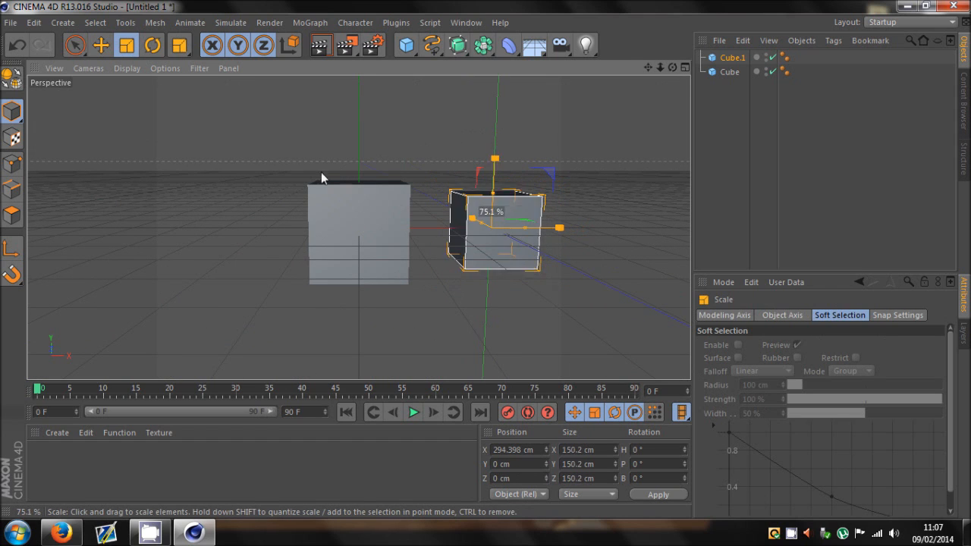
Activate the Move tool and select the smaller Cube.1 beside the large cube
left_click(100, 46)
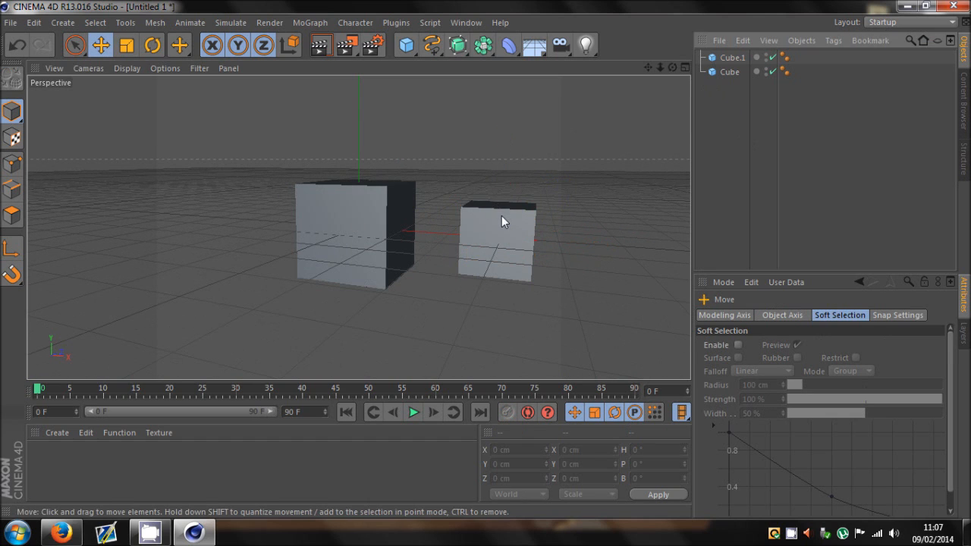
left_click(497, 235)
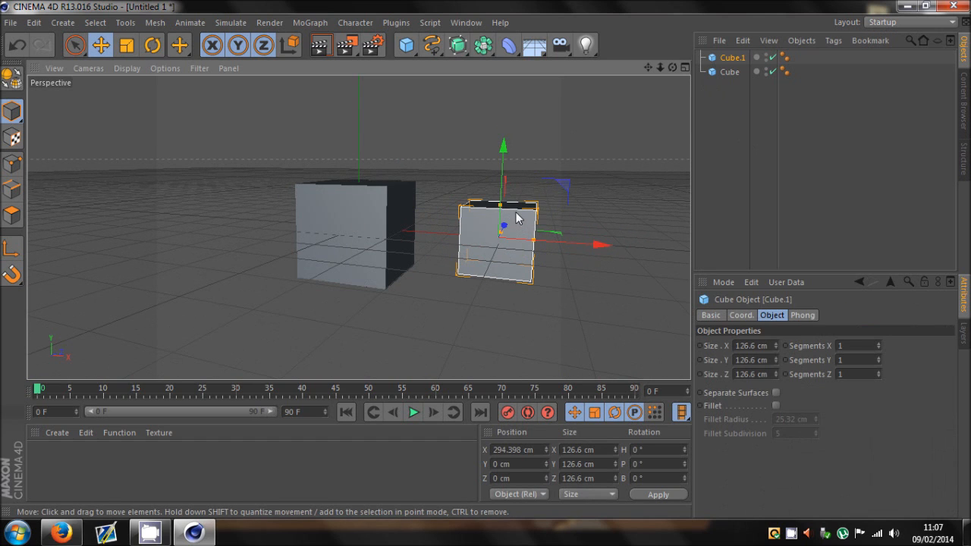
mouse_move(468, 211)
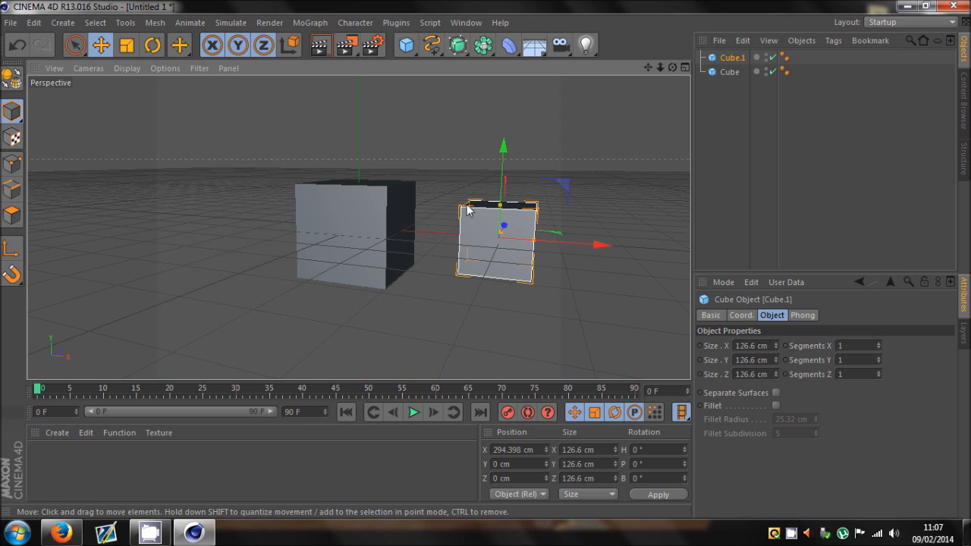
mouse_move(352, 252)
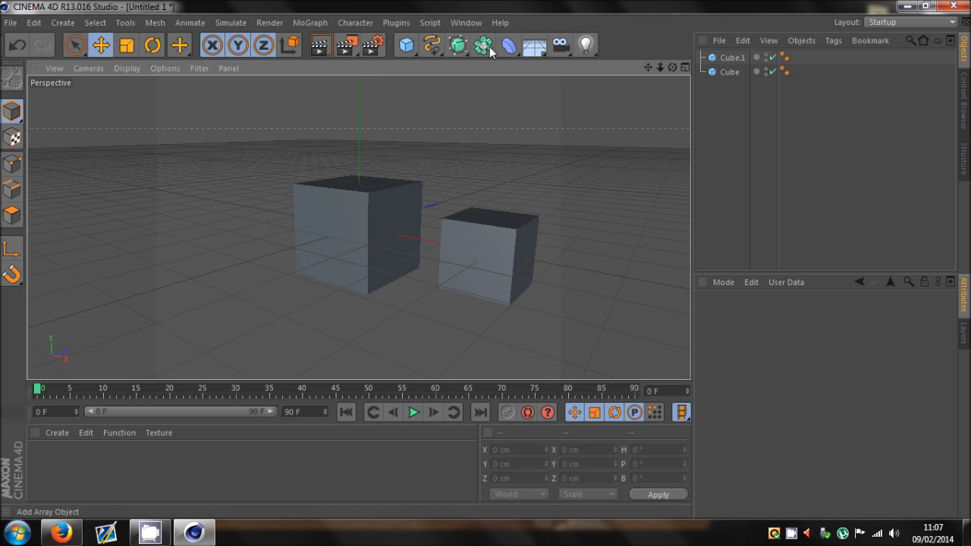
Create a Boole object holding Cube and Cube.1, with Cube ordered first
left_click(483, 46)
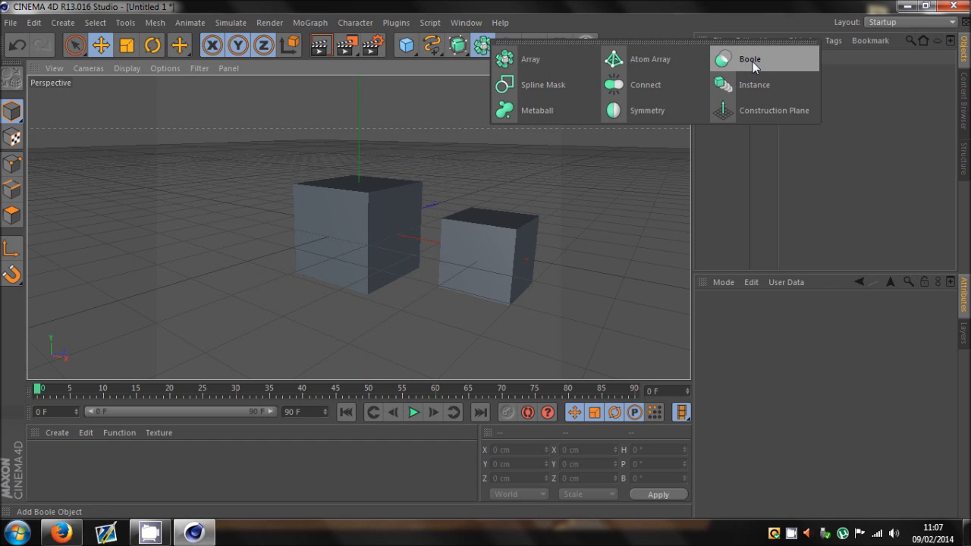
left_click(750, 59)
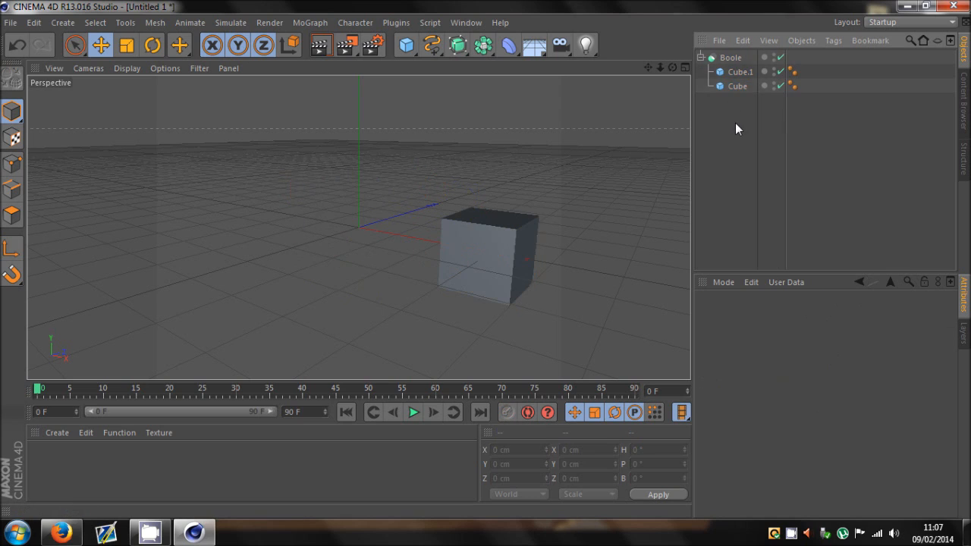
left_click(739, 71)
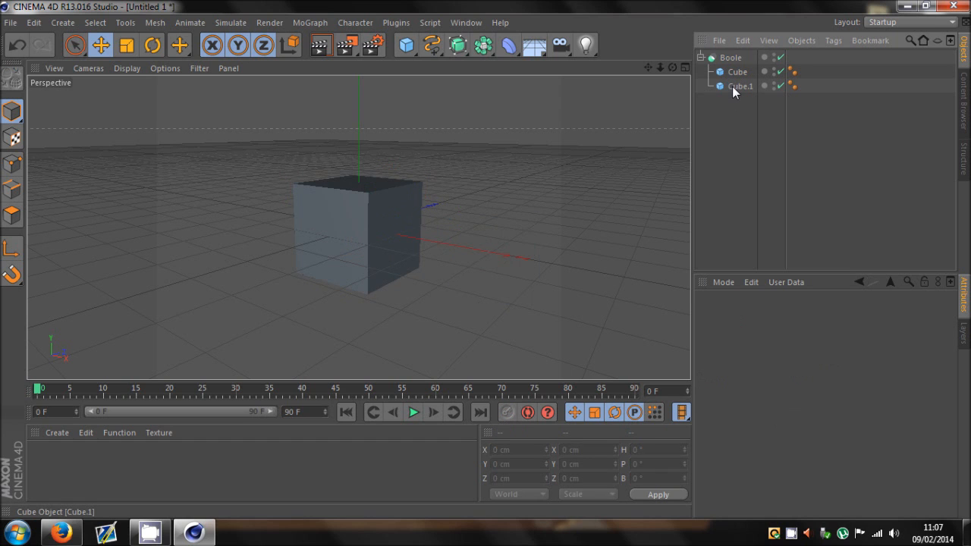
Push Cube.1 into Cube so the Boole subtracts the overlapping volume
left_click(741, 85)
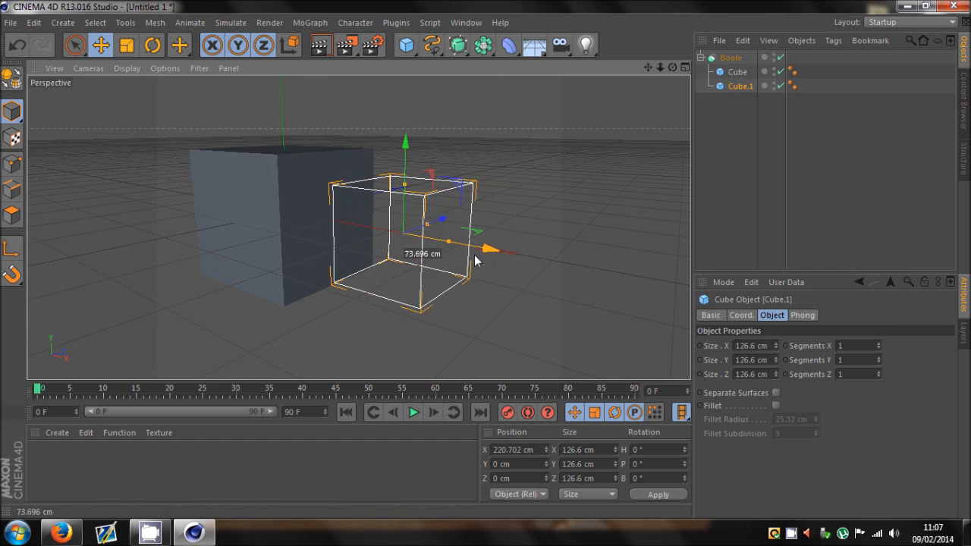
left_click_drag(498, 246, 398, 246)
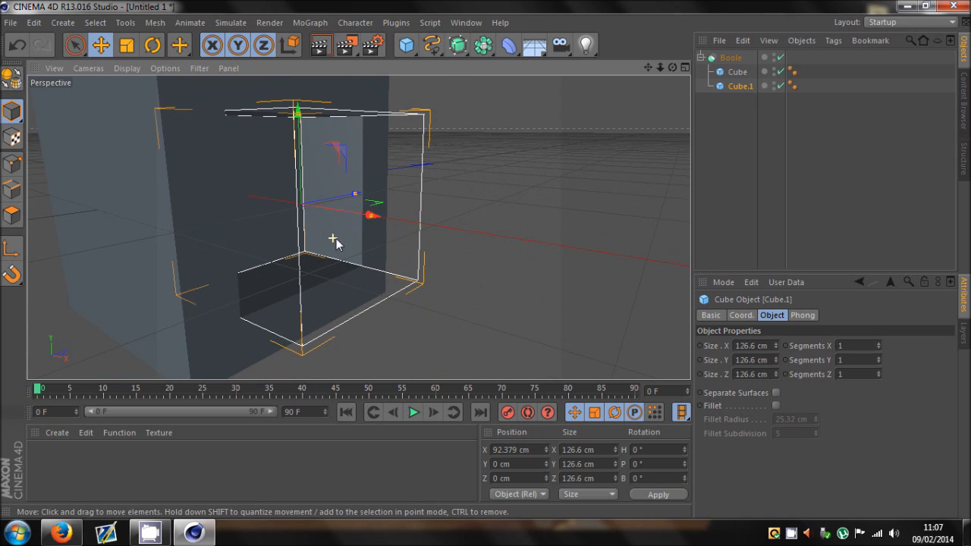
mouse_move(382, 220)
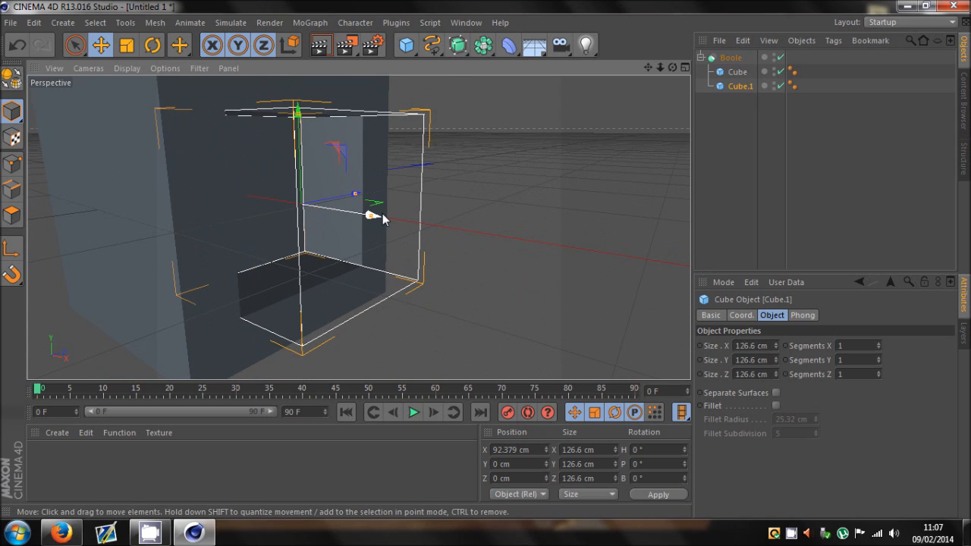
mouse_move(334, 211)
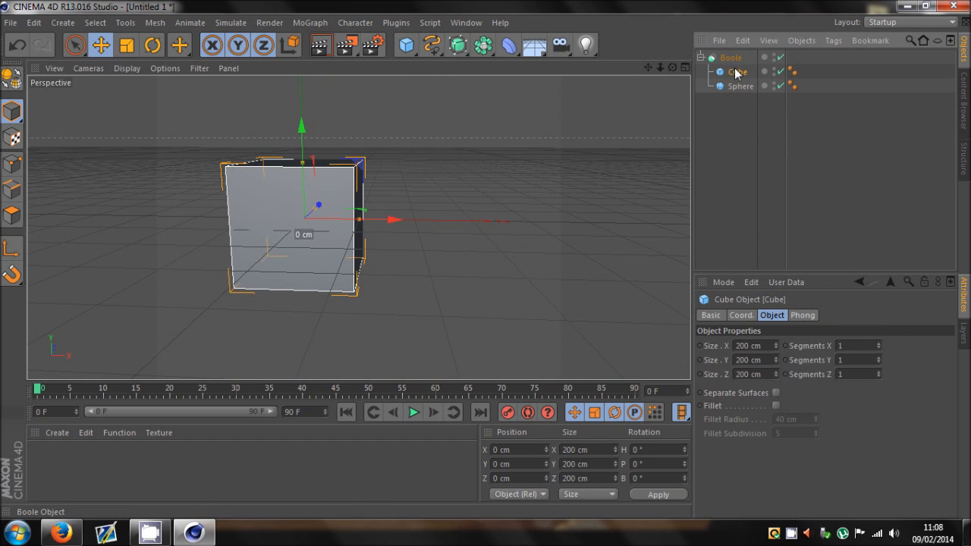
Offset the Sphere along X to about 91 cm and view the hollow cut into the Cube
left_click(744, 85)
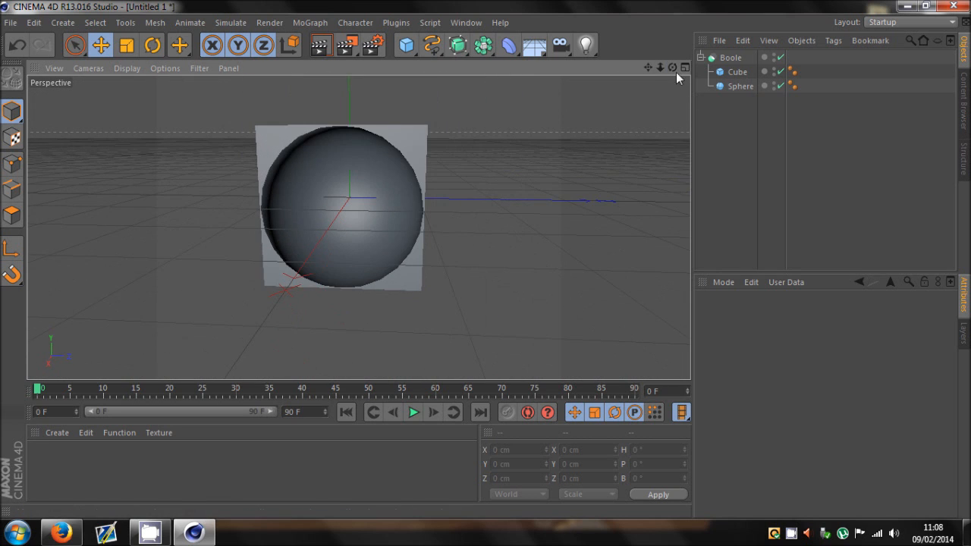
left_click(740, 85)
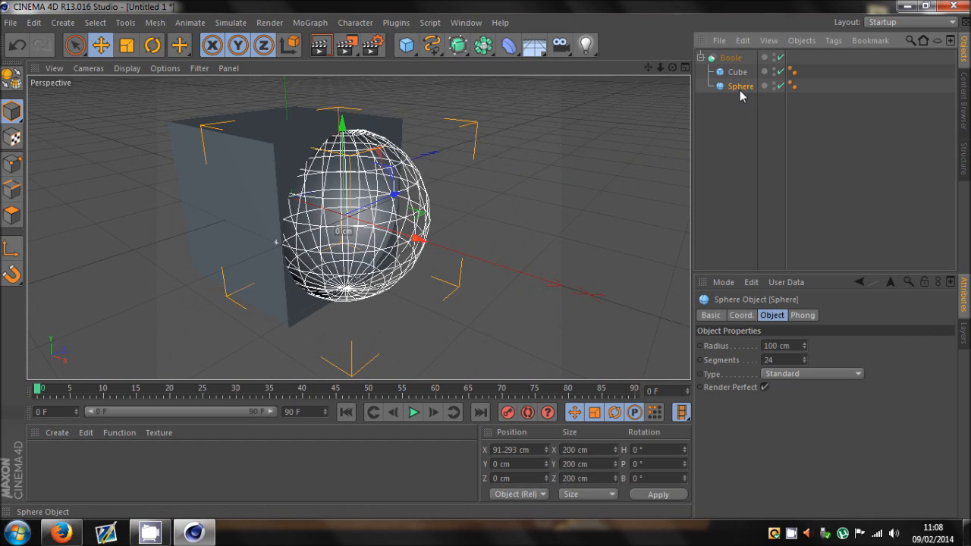
left_click(737, 71)
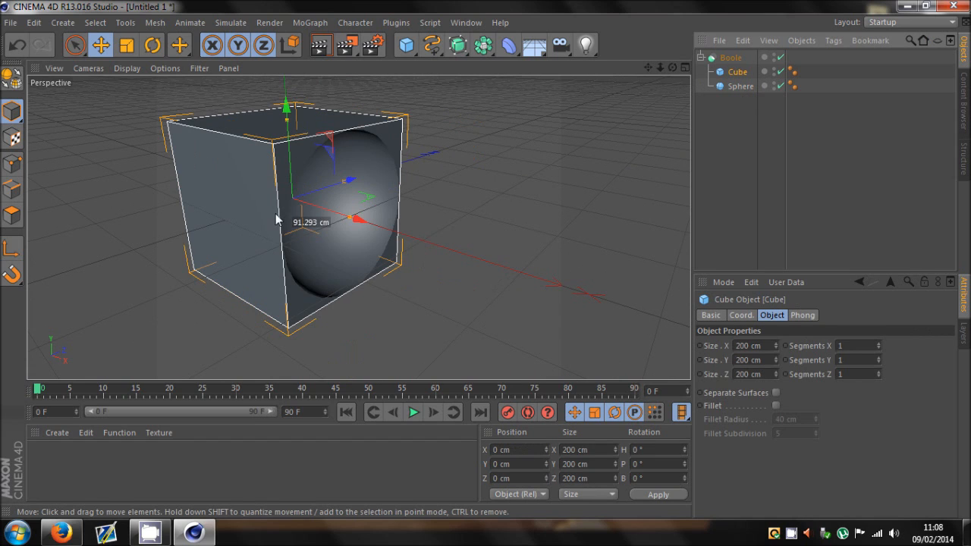
mouse_move(17, 75)
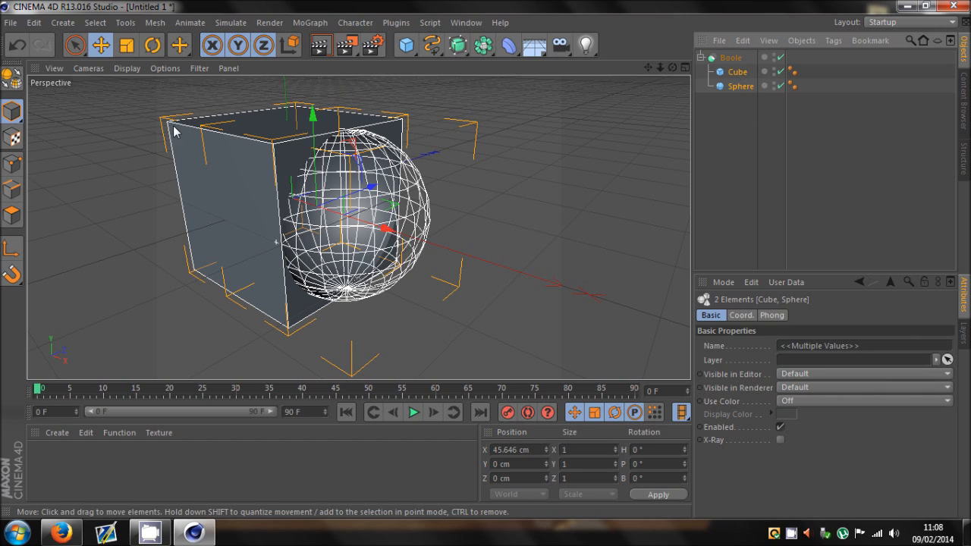
mouse_move(13, 73)
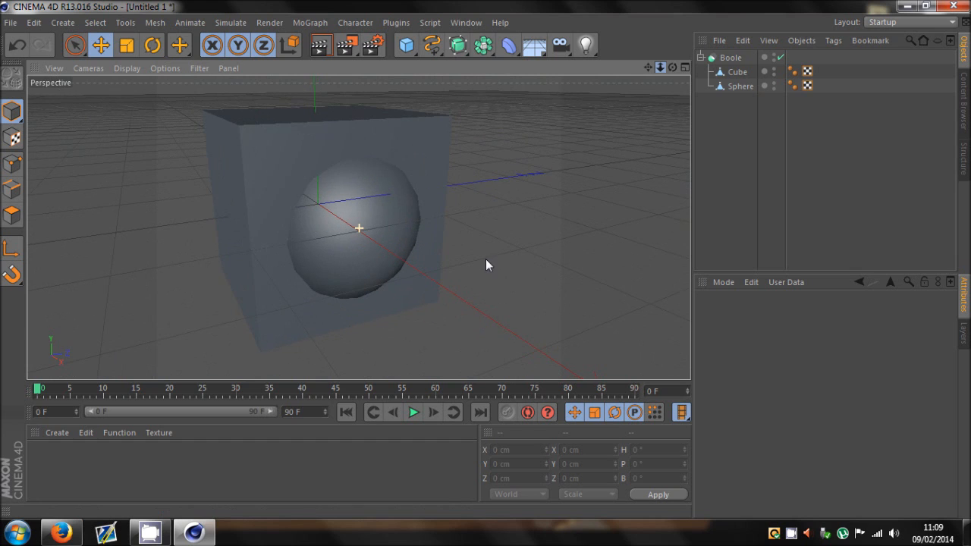
Inspect the Boole and its Cube, then select everything and delete it, emptying the scene
left_click(730, 58)
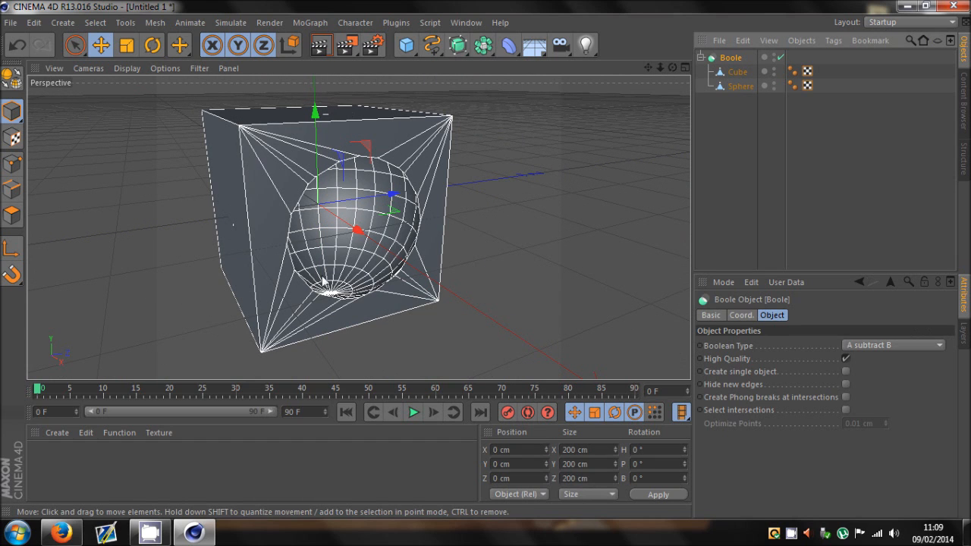
left_click(738, 72)
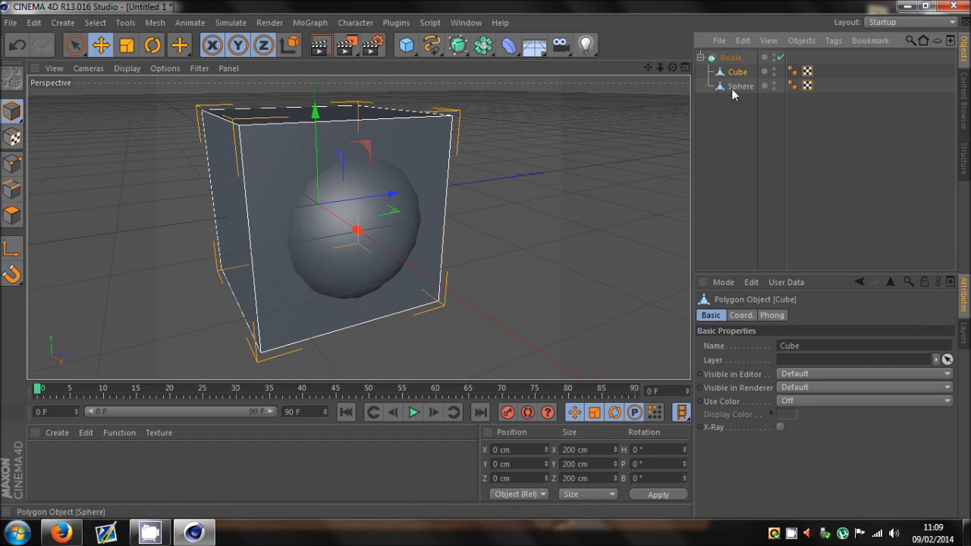
left_click_drag(352, 228, 380, 240)
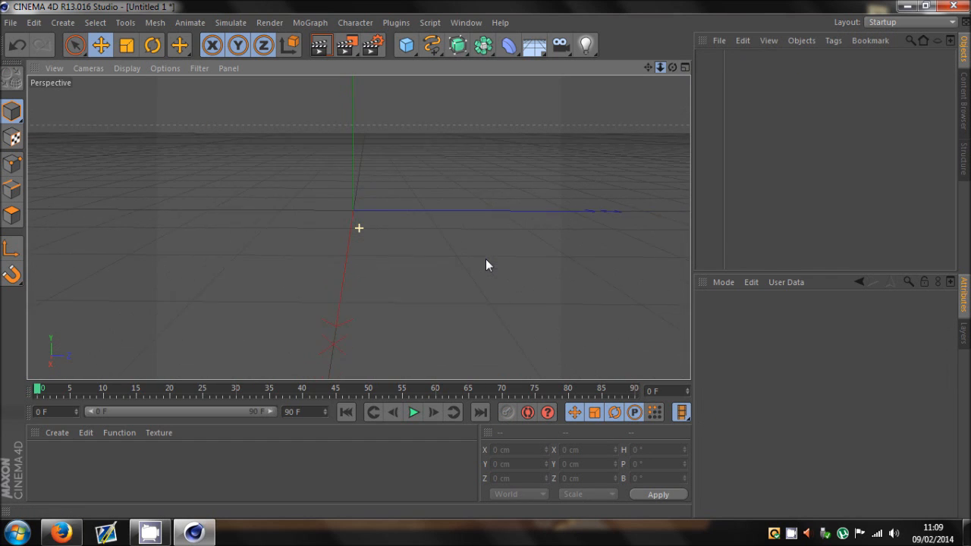
Add a Sphere and a thin Cylinder, rotated 90° to run horizontally through the sphere
left_click(407, 46)
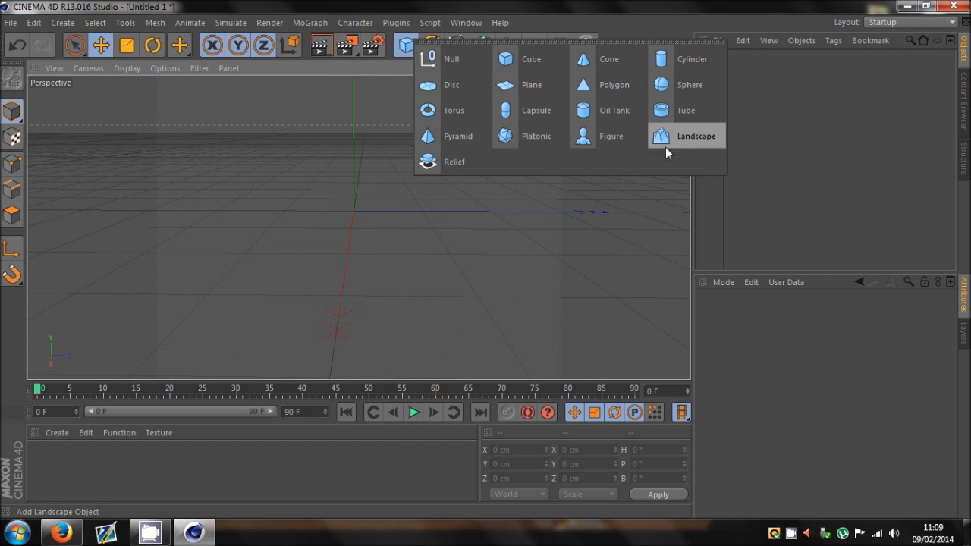
mouse_move(680, 85)
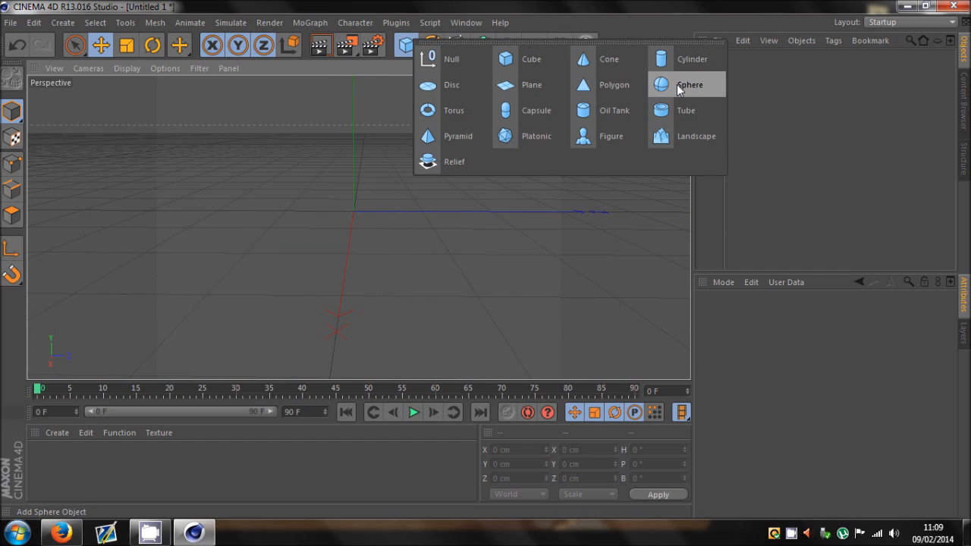
left_click(689, 85)
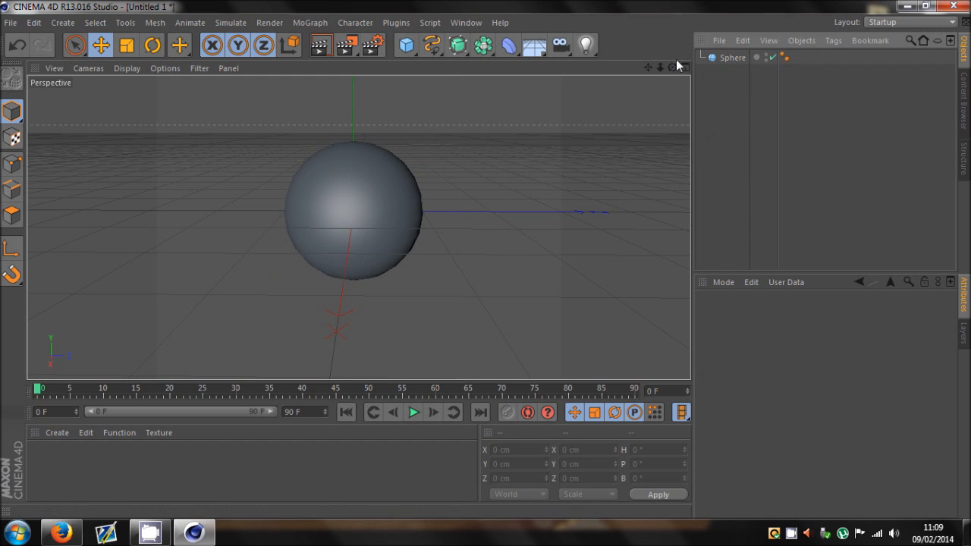
left_click(407, 45)
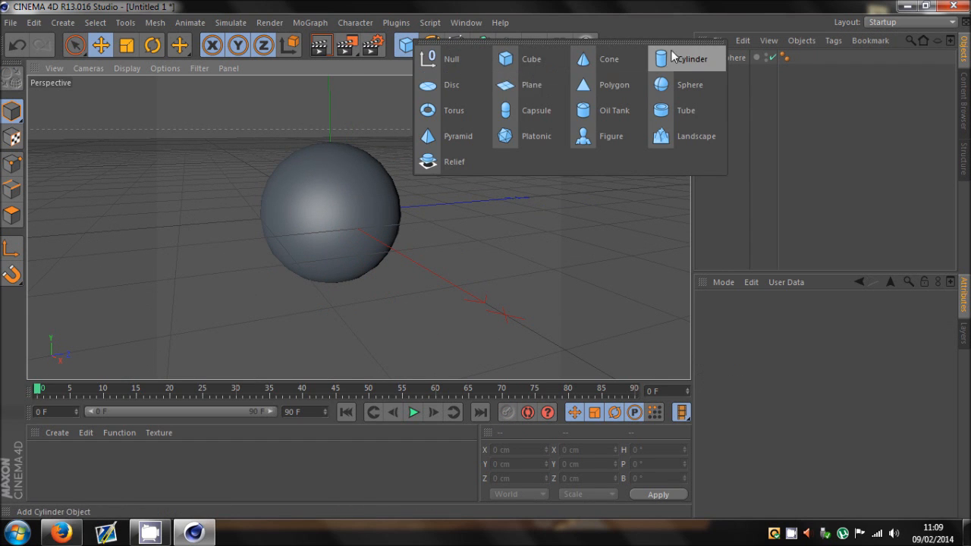
left_click(693, 58)
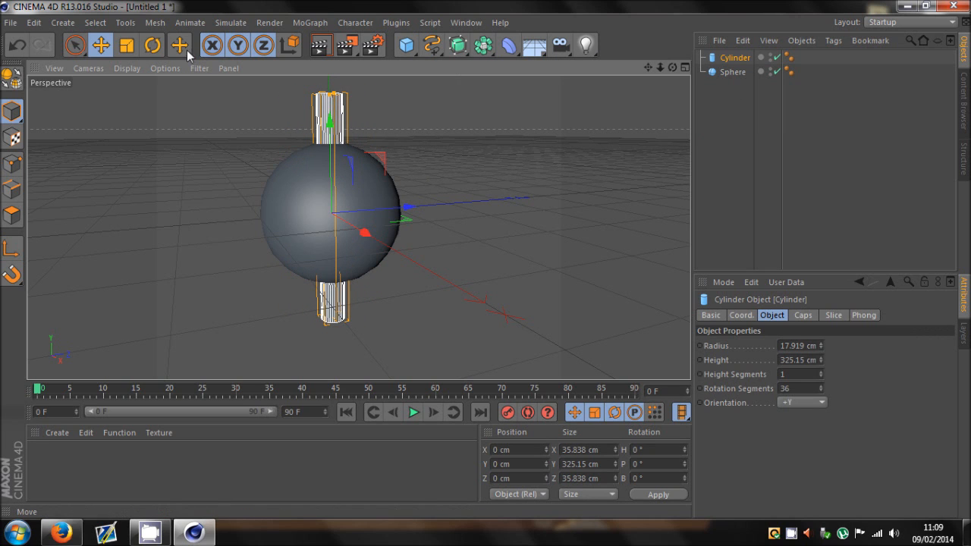
left_click(151, 45)
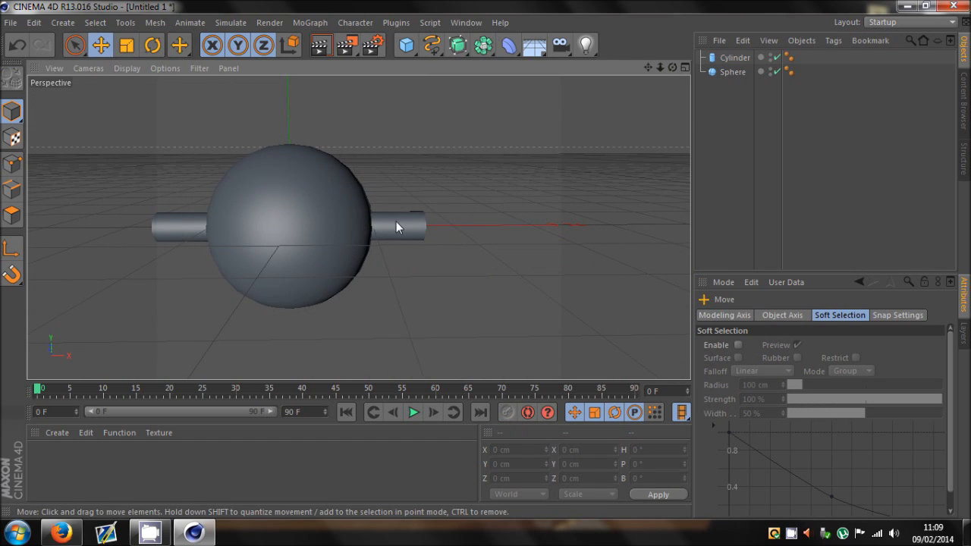
Put Sphere and Cylinder in a Boole, Sphere first, so the cylinder bores a hole through it
left_click(395, 228)
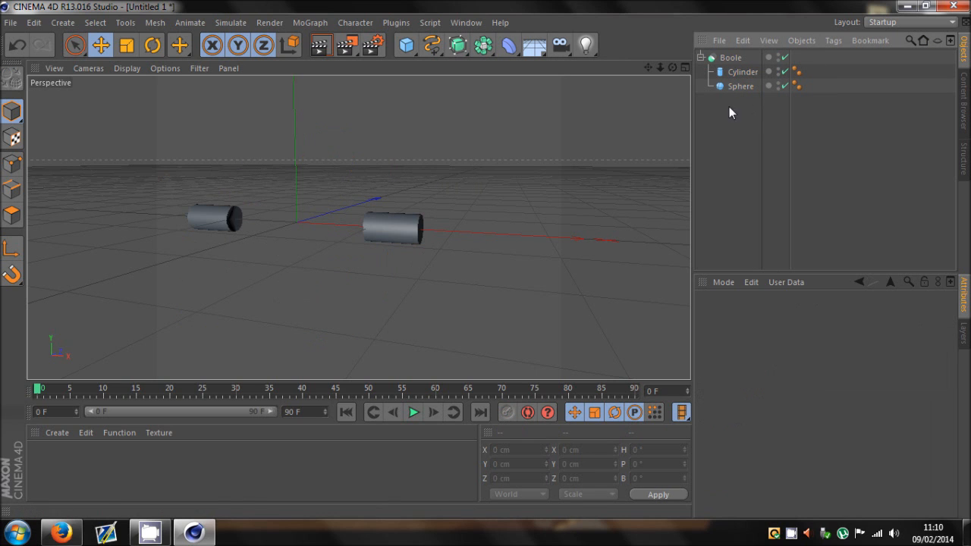
left_click(743, 72)
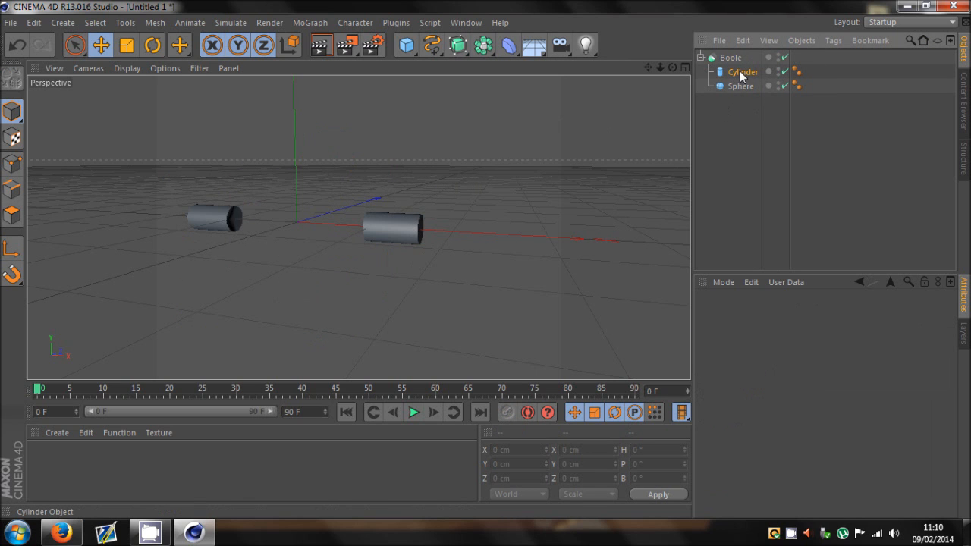
left_click(741, 85)
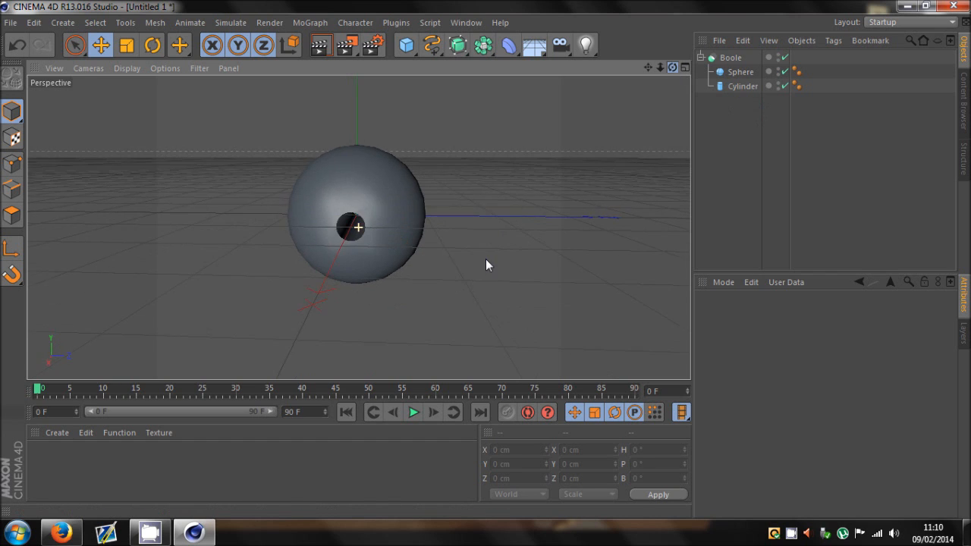
left_click(743, 85)
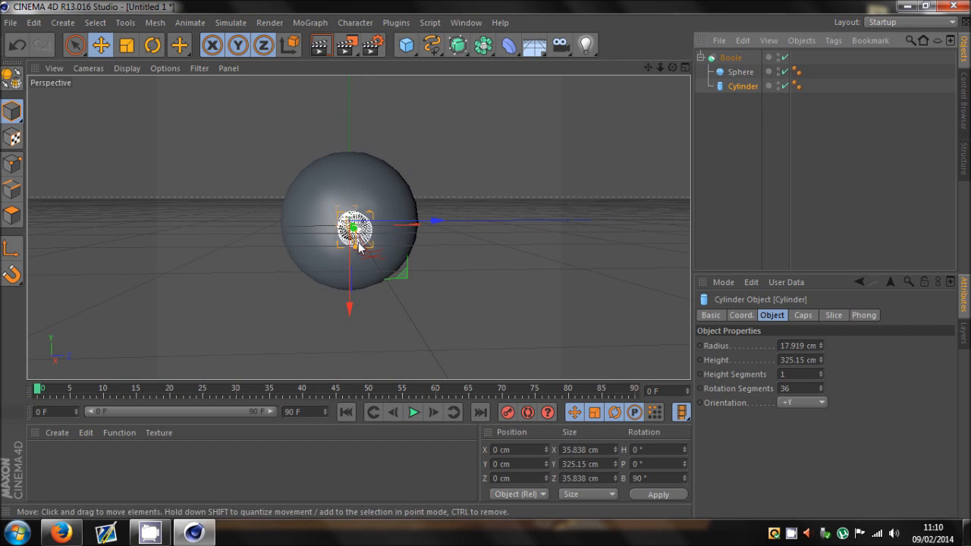